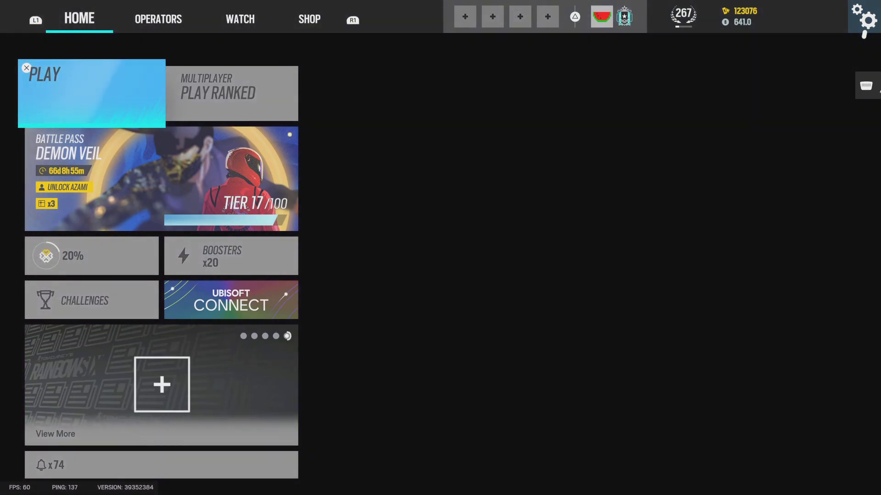
Open the squad panel and choose Invite Players, triggering the Connection Failed error 2-0x0000E000
left_click(623, 16)
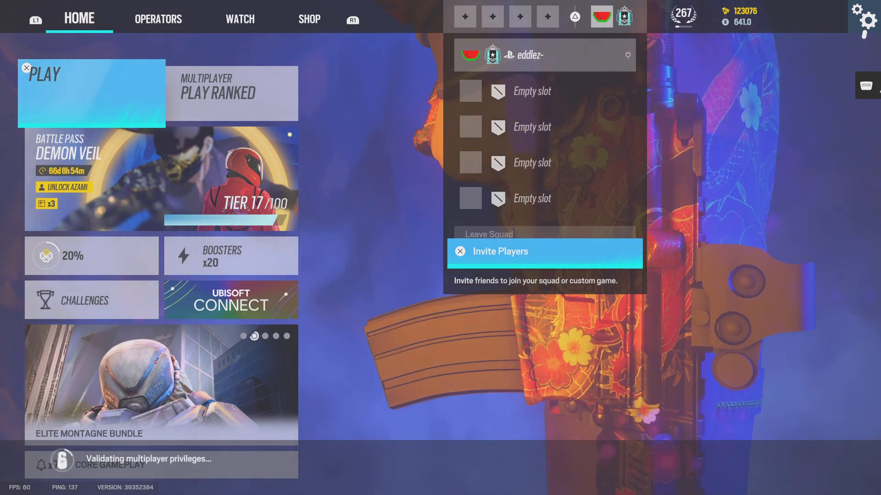
left_click(499, 251)
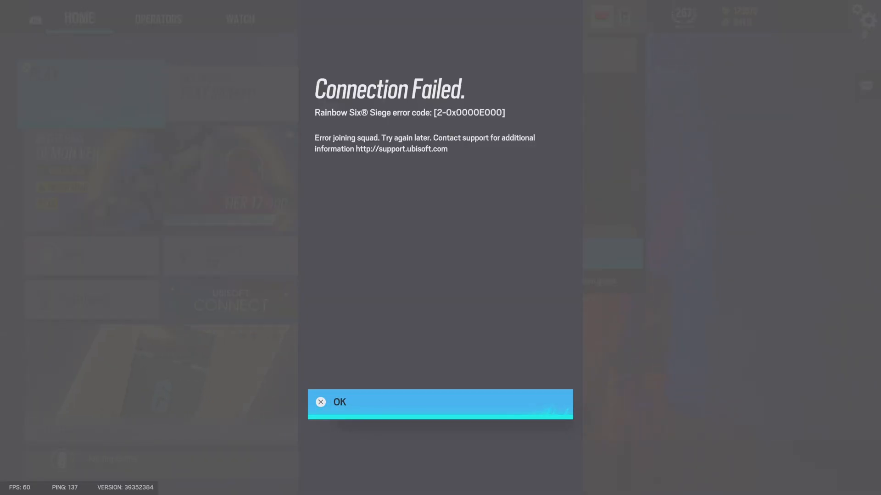